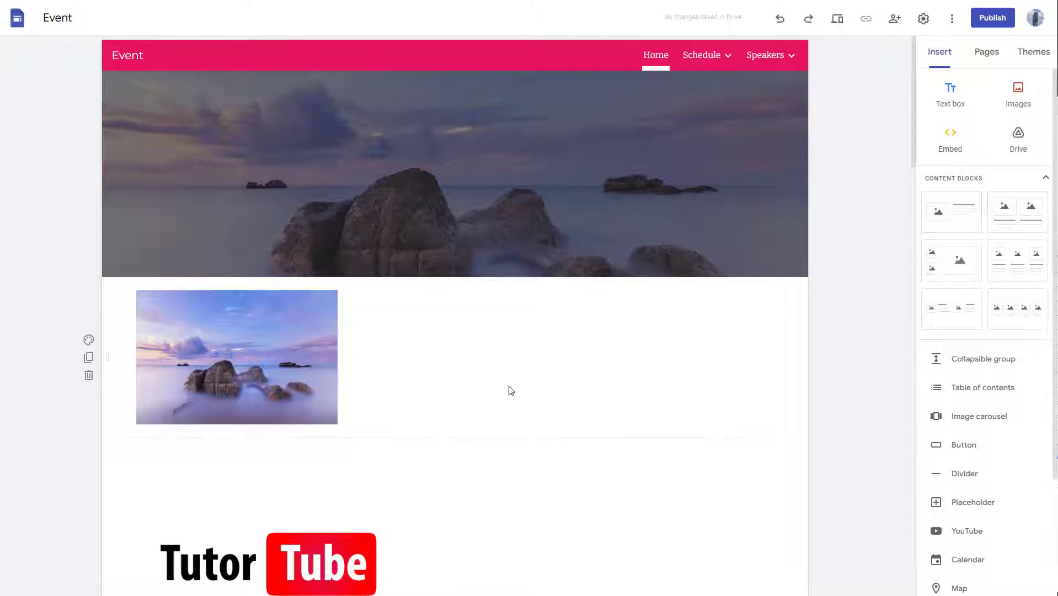
mouse_move(550, 384)
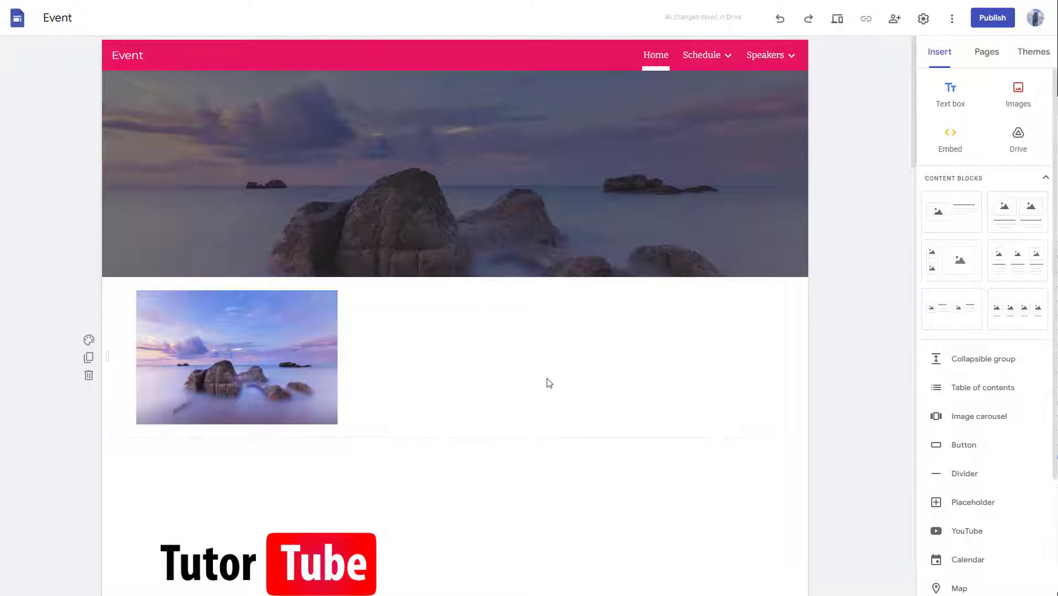
mouse_move(481, 369)
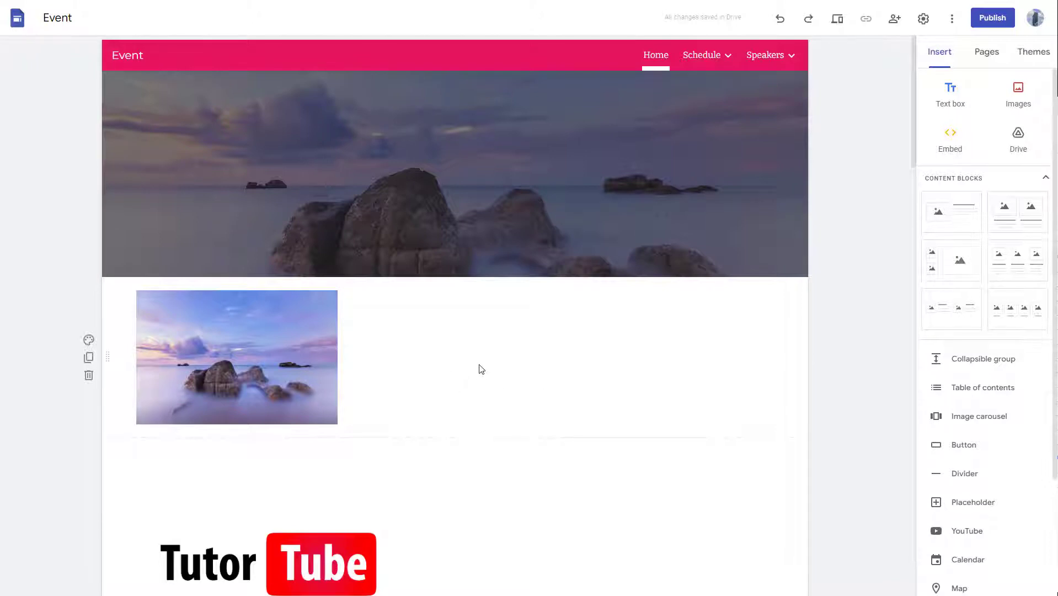
- Add an image to the Event page by choosing an existing image source
click(1019, 94)
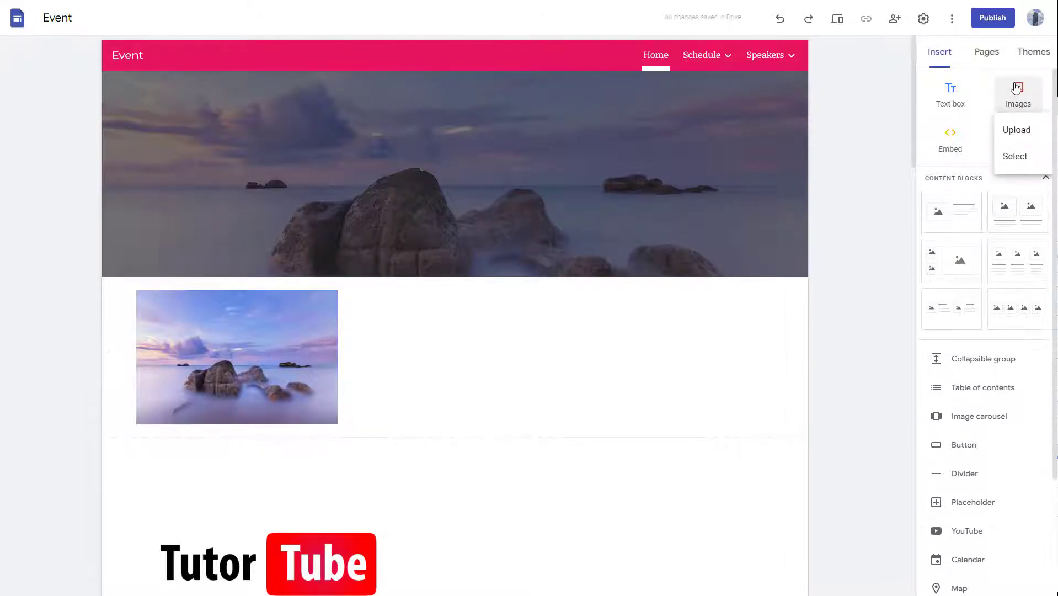
mouse_move(1015, 157)
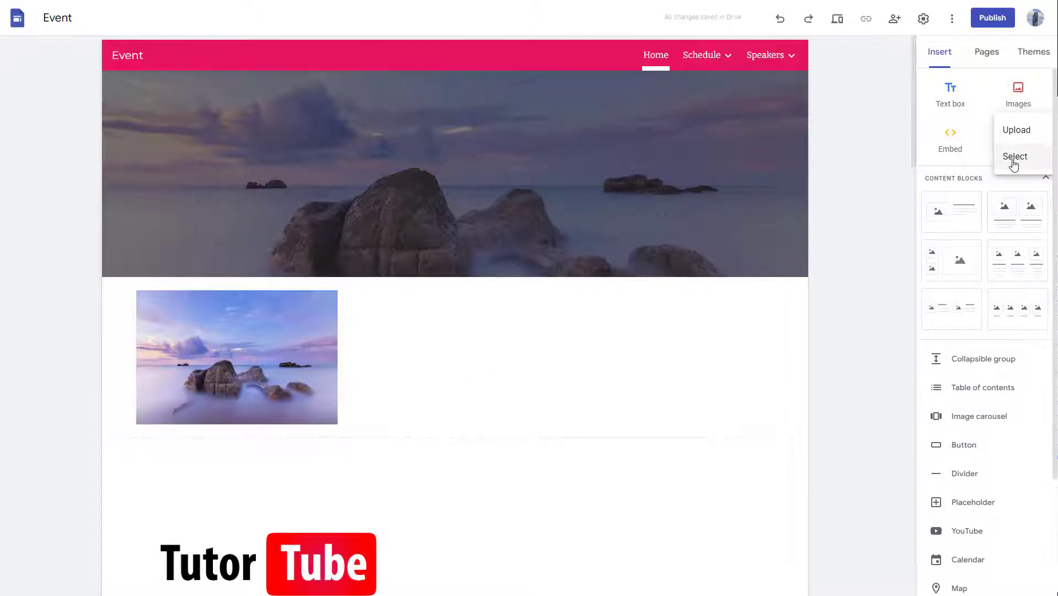
click(1015, 156)
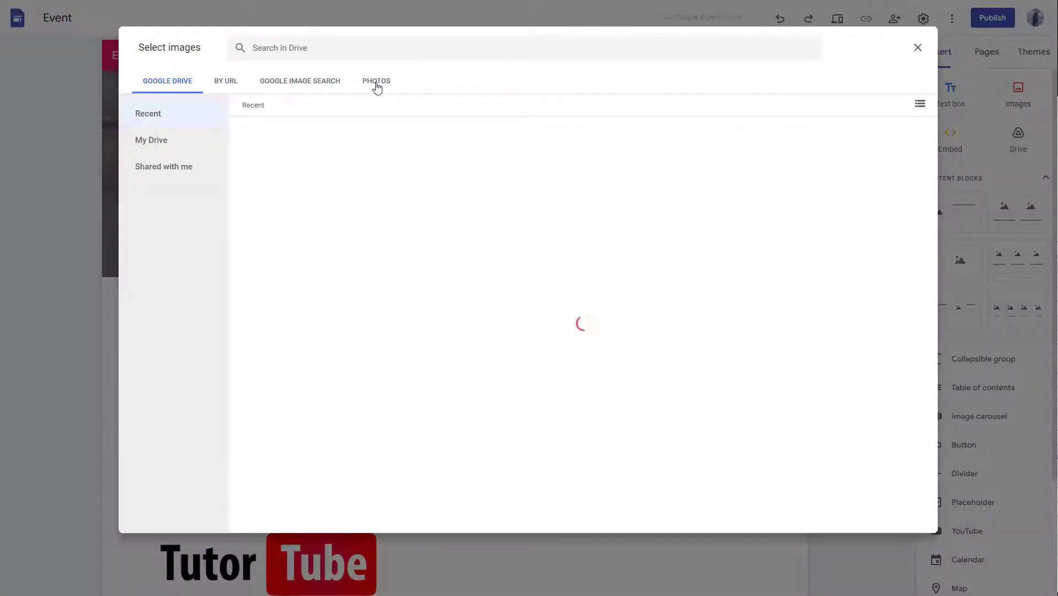
- Insert the sunset, snowy shoreline and skyscraper photos from Google Photos
click(376, 81)
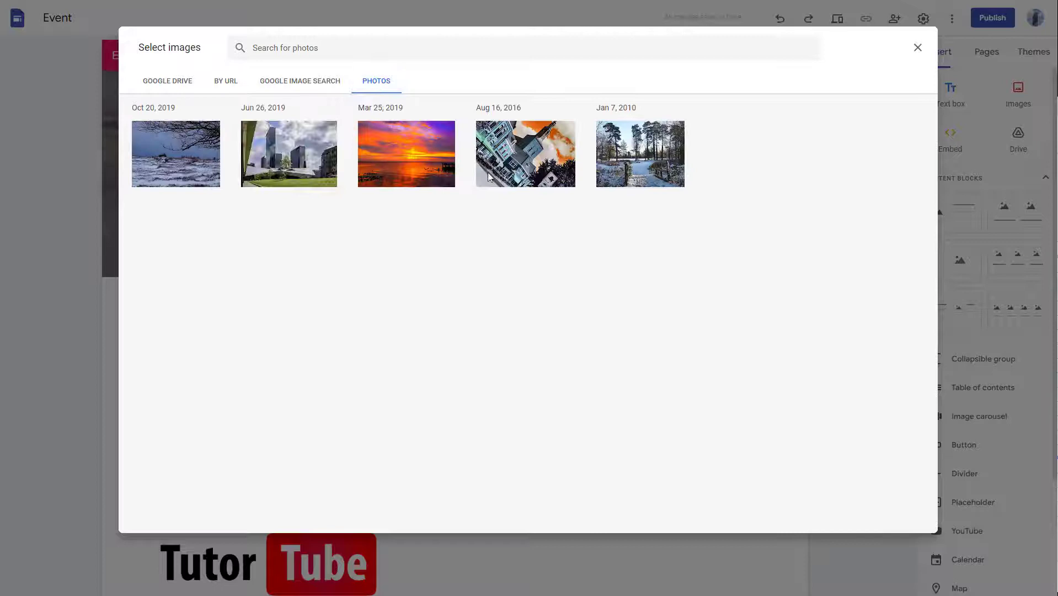
mouse_move(248, 167)
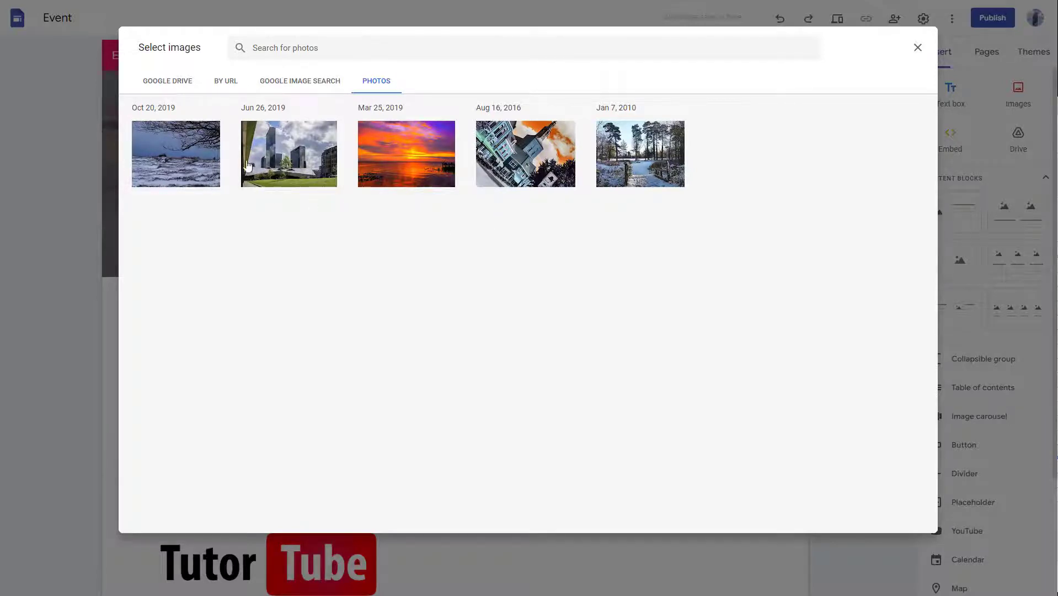
mouse_move(330, 181)
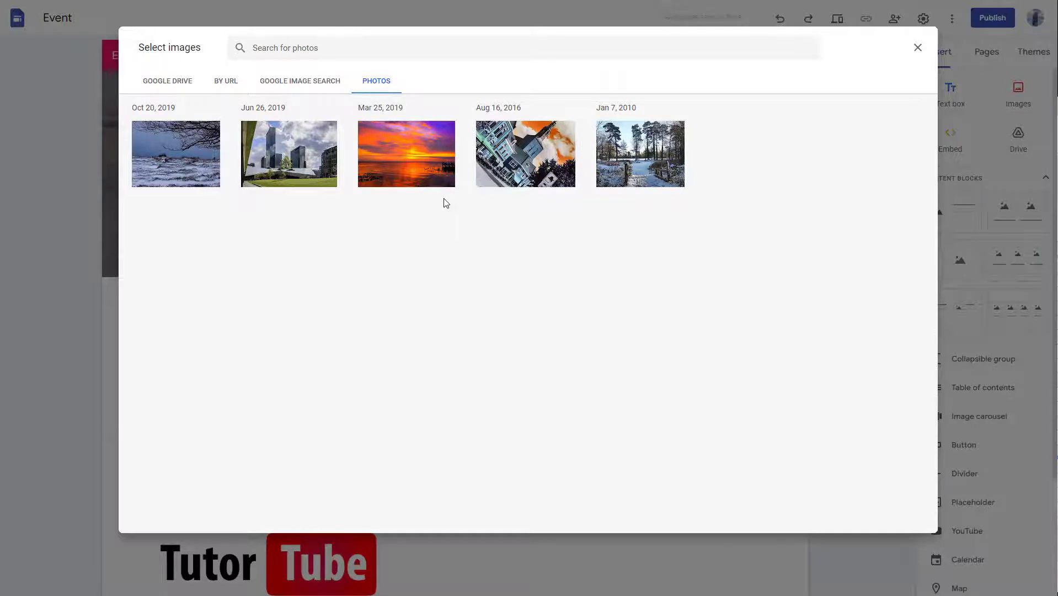
mouse_move(401, 176)
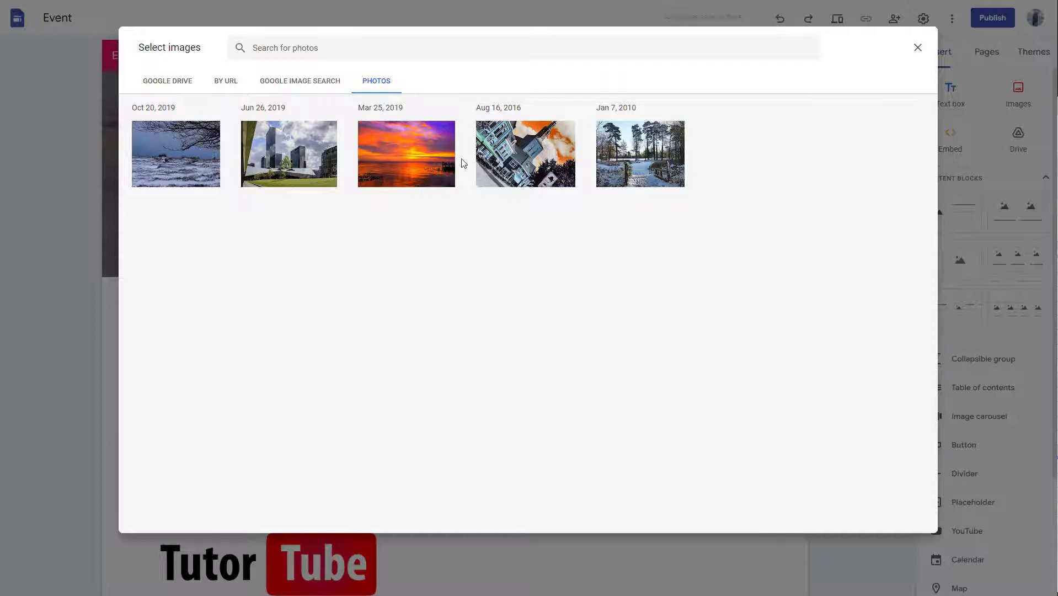
click(405, 153)
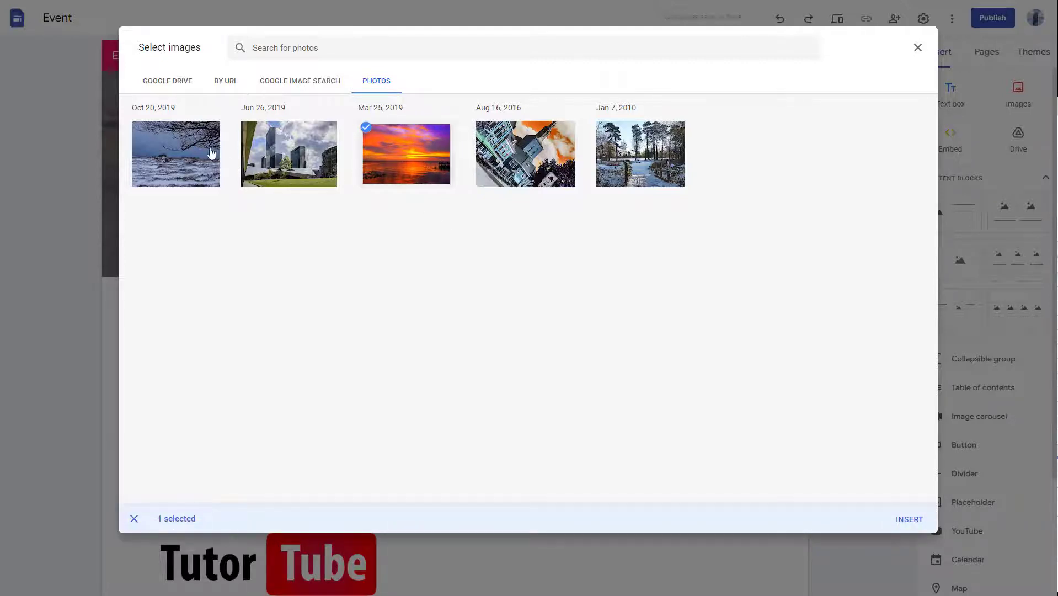
click(288, 153)
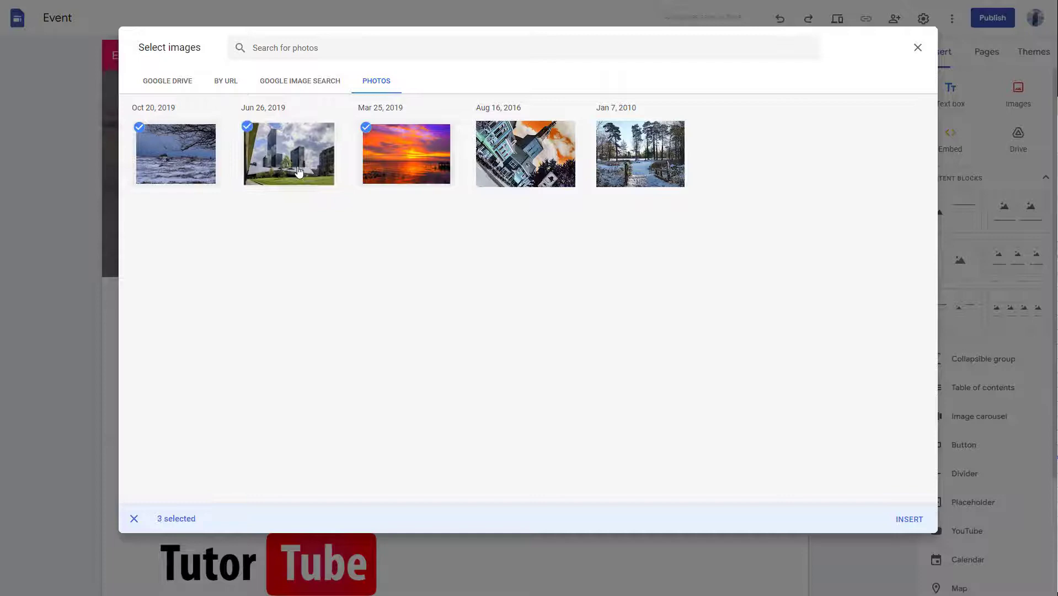
mouse_move(906, 539)
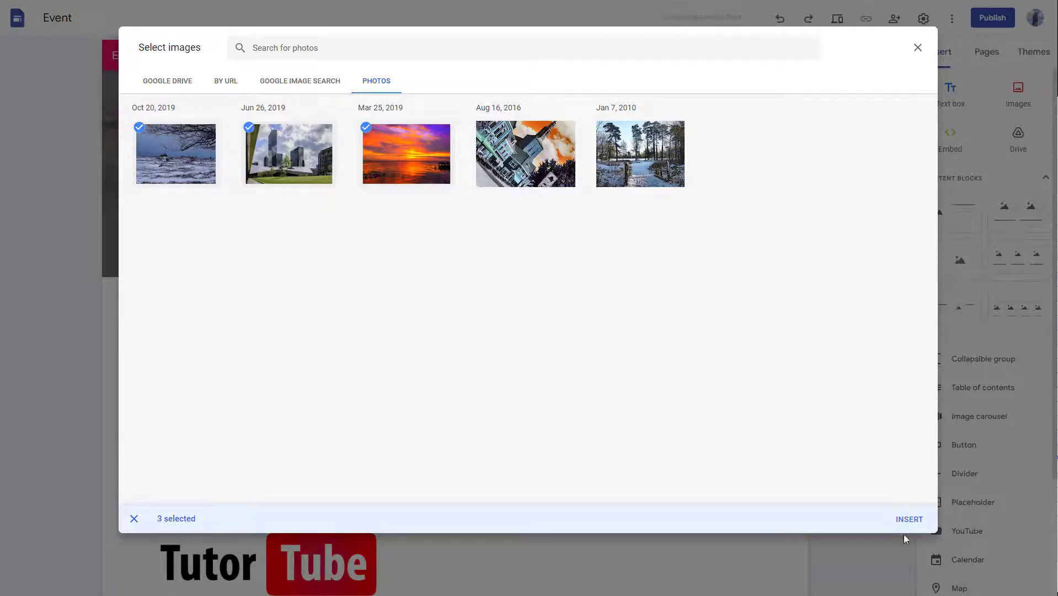
click(908, 519)
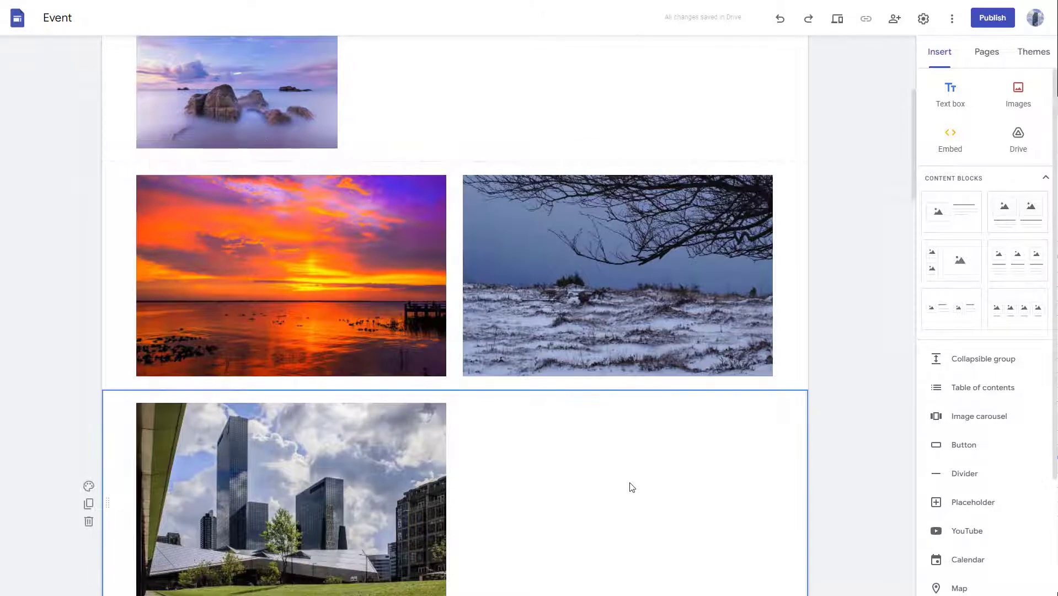
- Choose to replace the Event page header image with an existing image
scroll(up, 3)
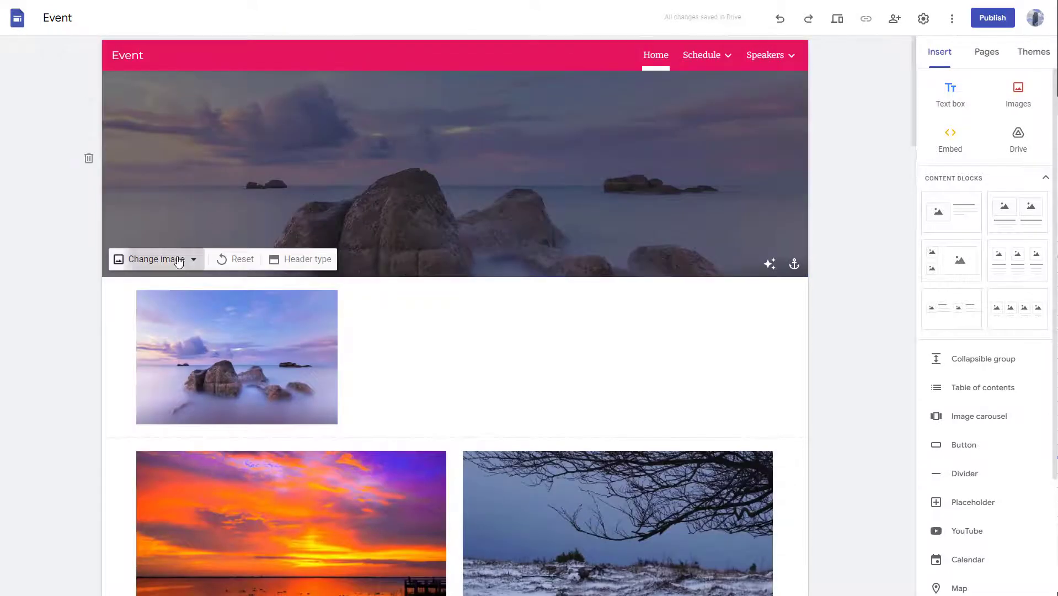
click(155, 259)
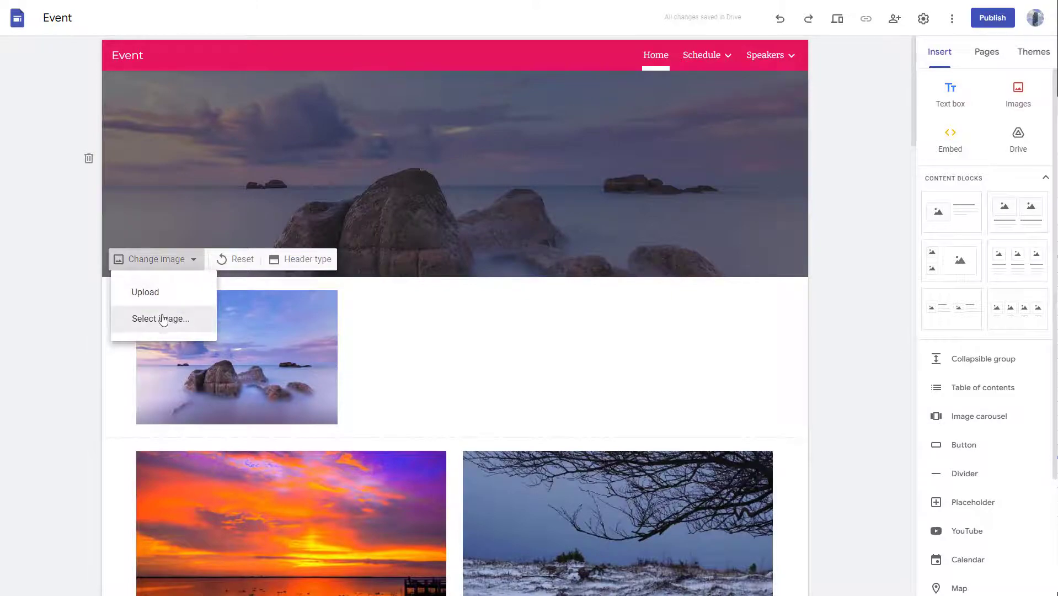
click(160, 318)
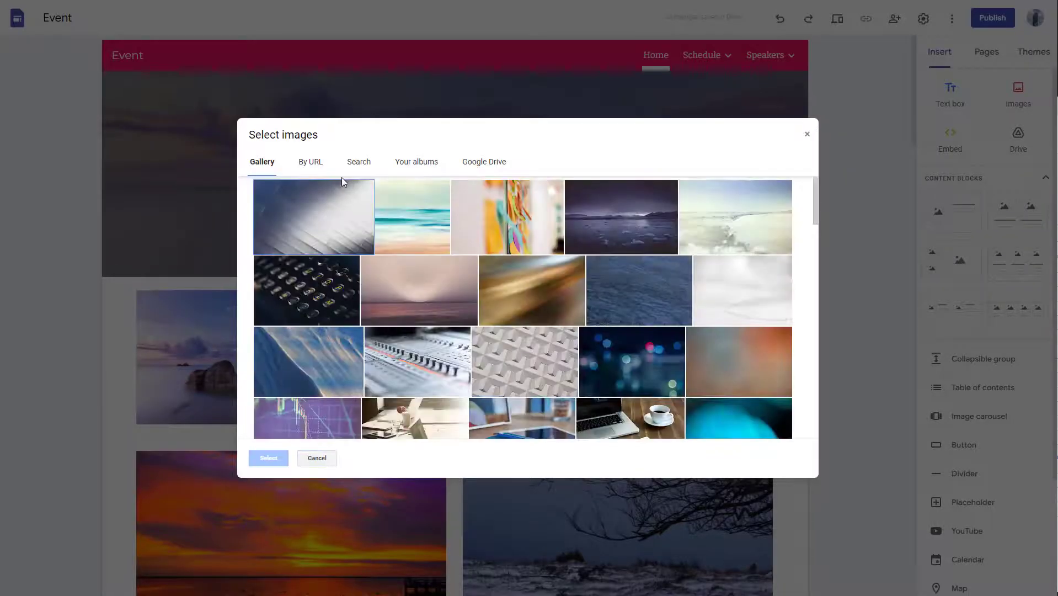
- Set the city skyscraper photo from the Pictures album as the header cover
click(417, 161)
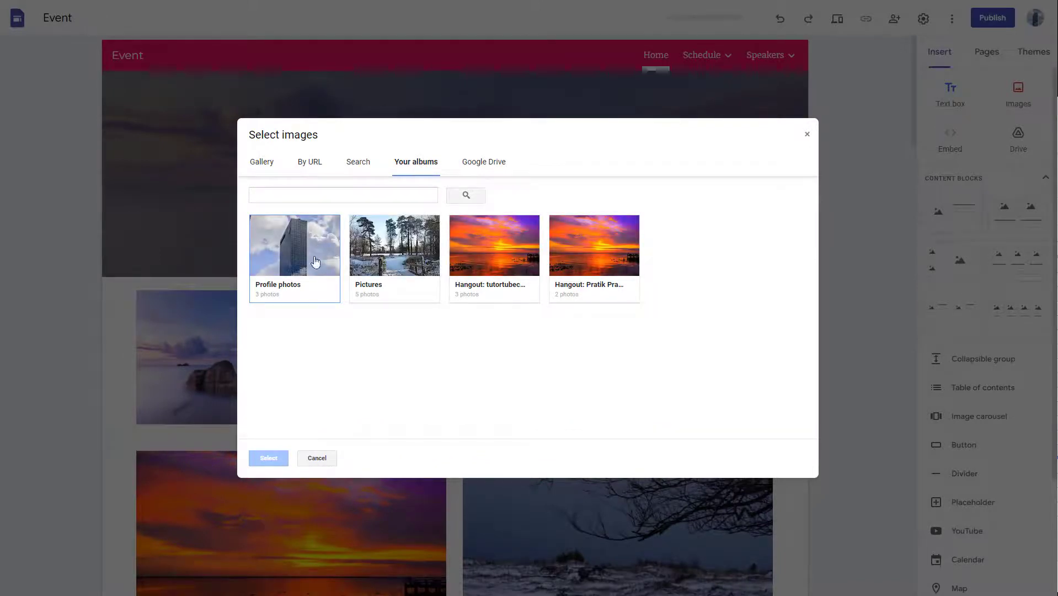
mouse_move(376, 260)
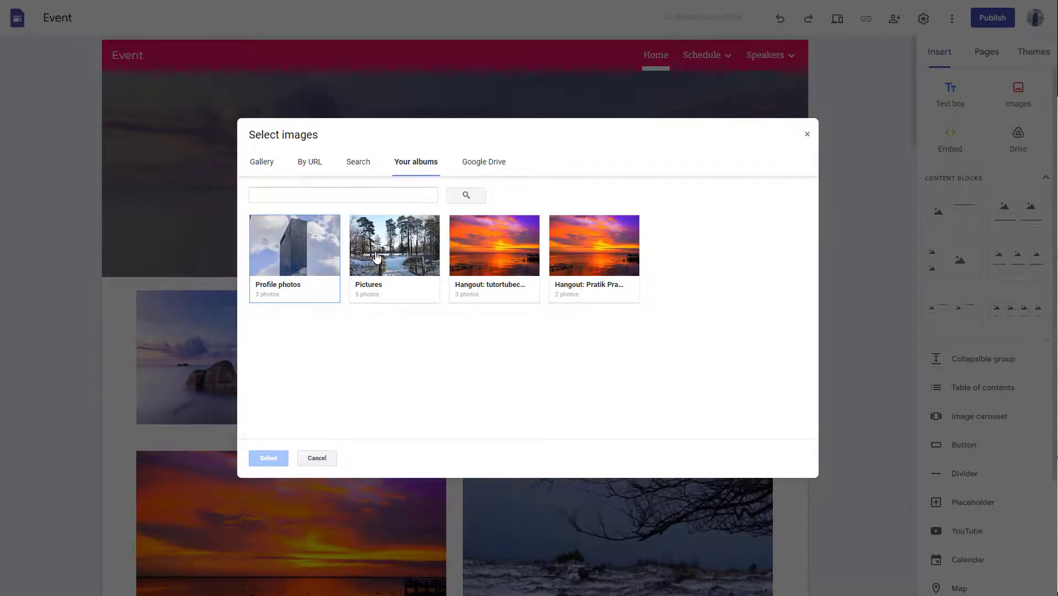
click(394, 245)
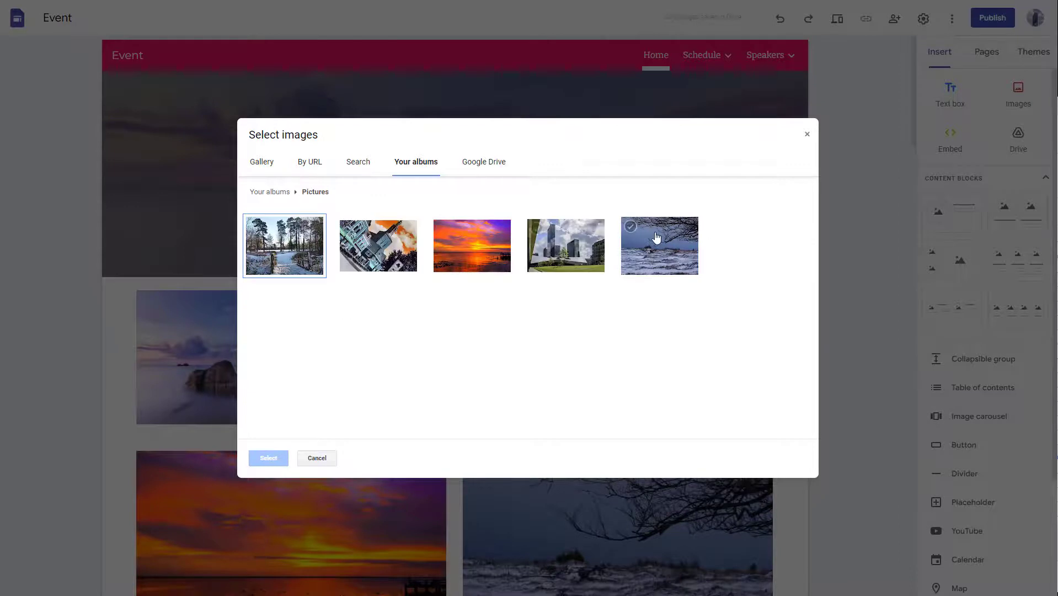
click(471, 245)
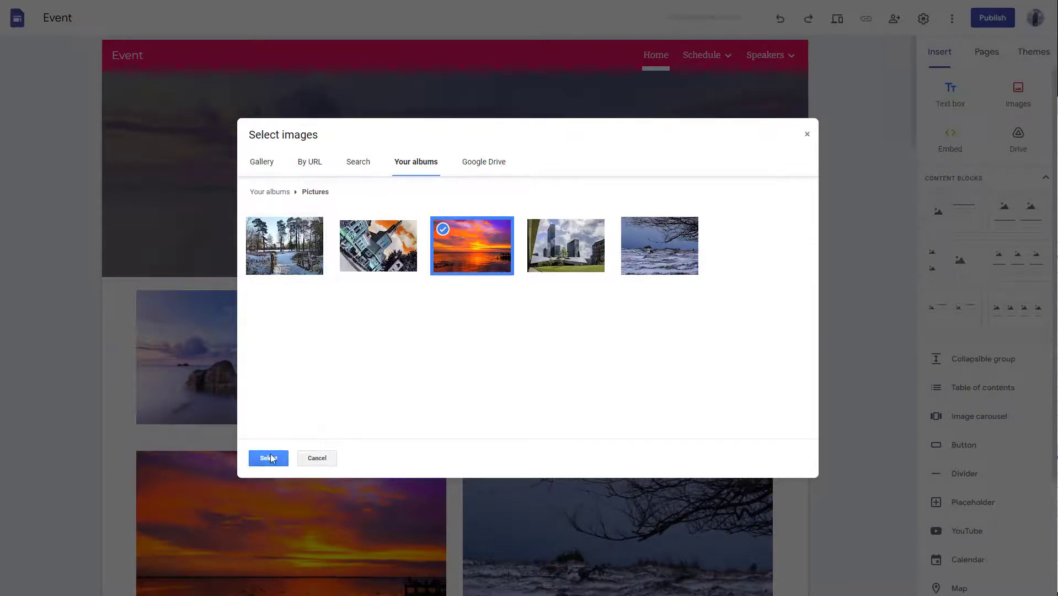
click(565, 244)
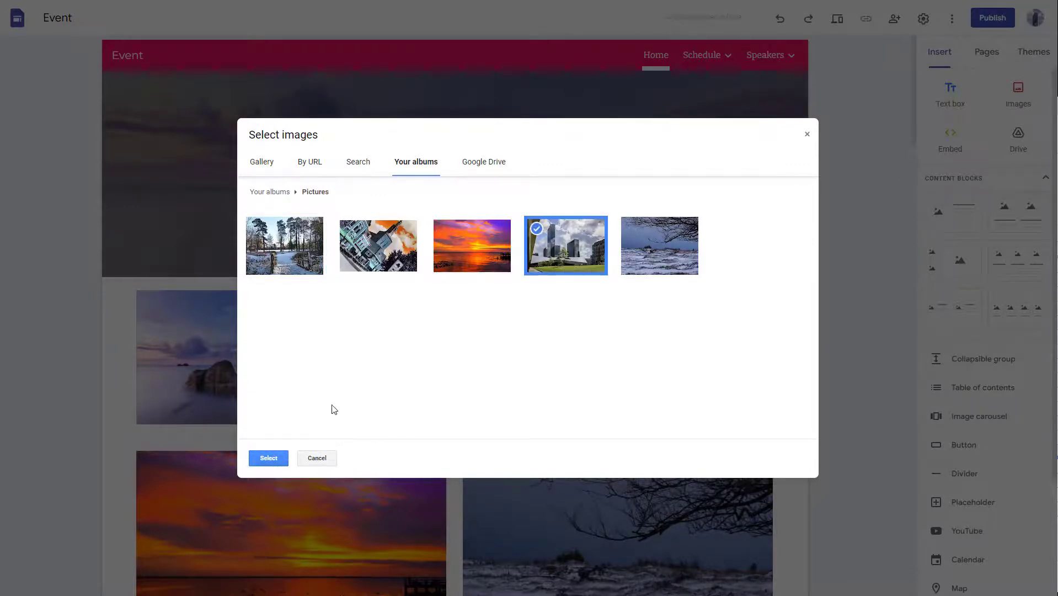
click(268, 458)
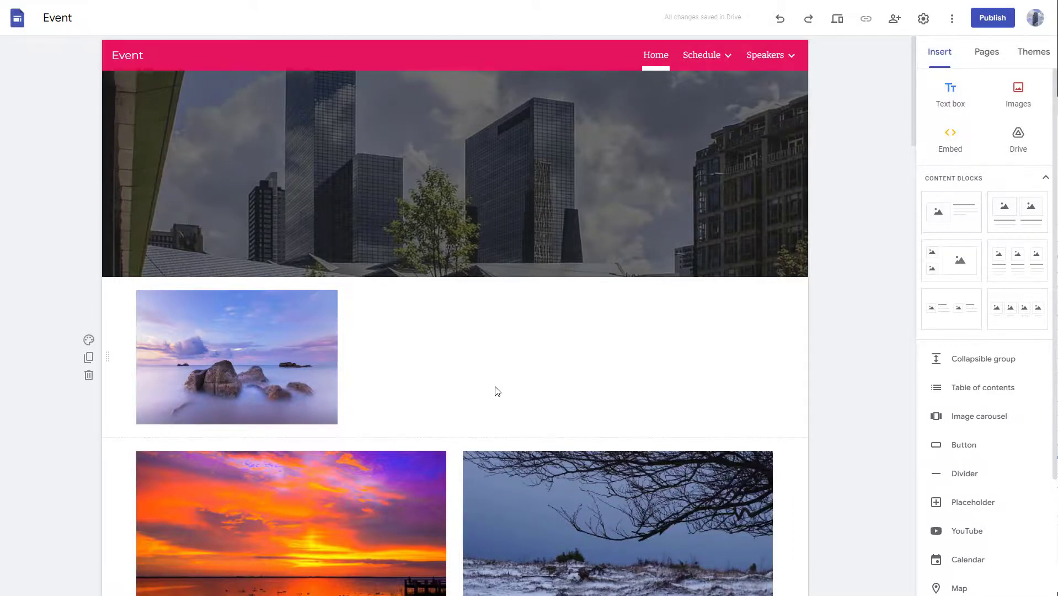
mouse_move(491, 435)
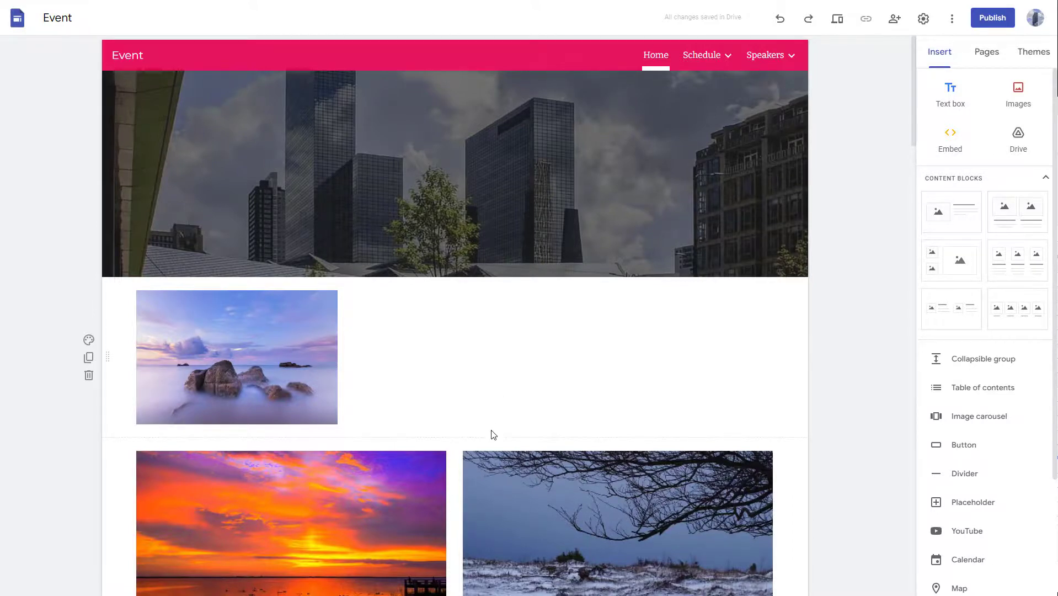